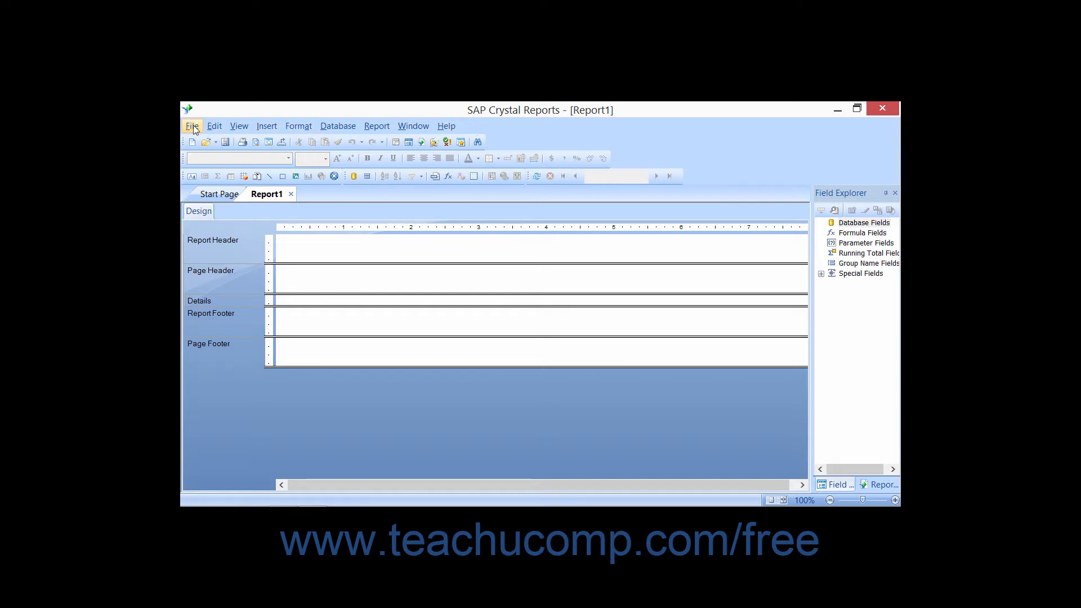
Browse the Edit, Insert and neighbouring menus, ending with the File menu open.
{"action": "left_click", "coordinate": [214, 125]}
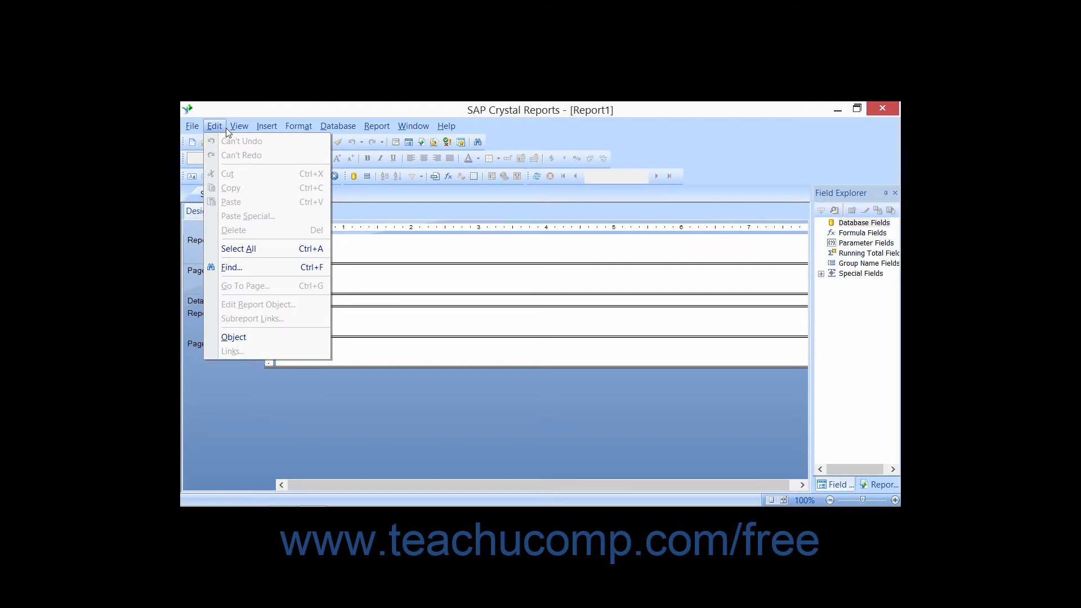
{"action": "left_click", "coordinate": [266, 125]}
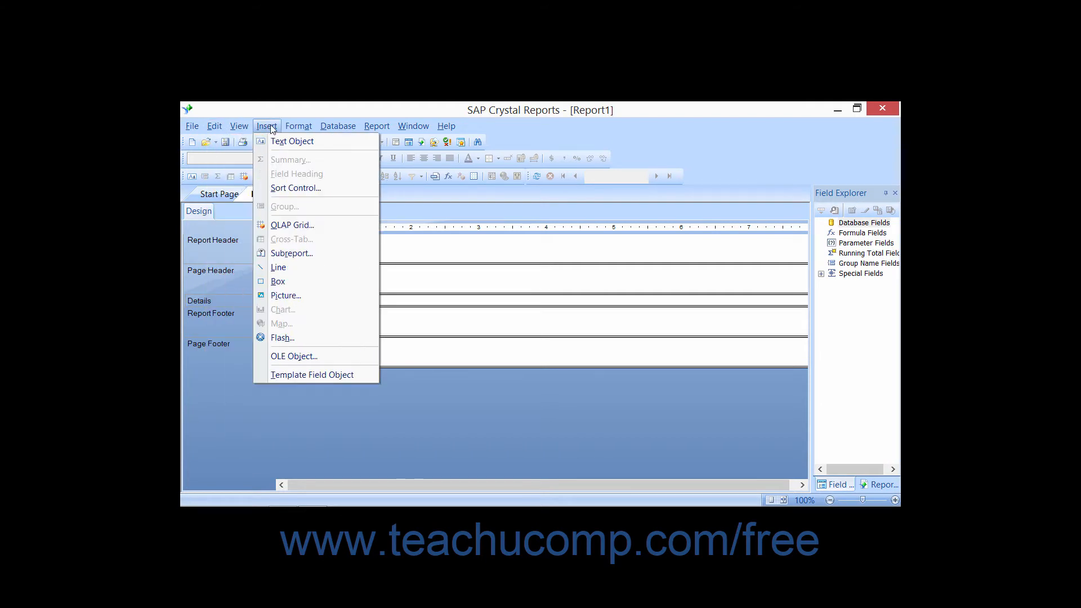
{"action": "left_click", "coordinate": [337, 125]}
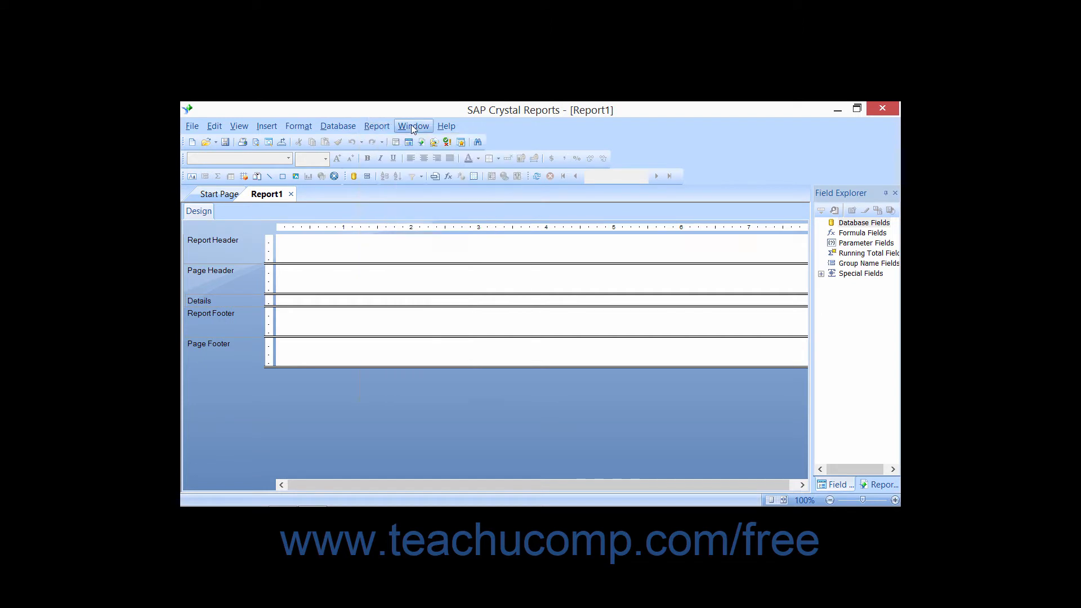
{"action": "mouse_move", "coordinate": [445, 125]}
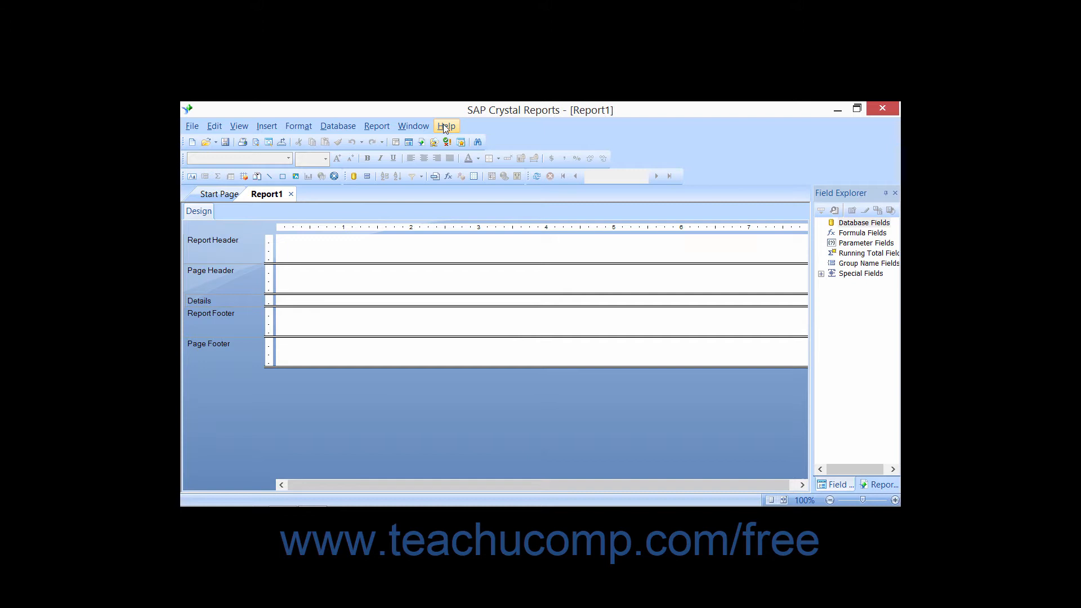
{"action": "left_click", "coordinate": [446, 125]}
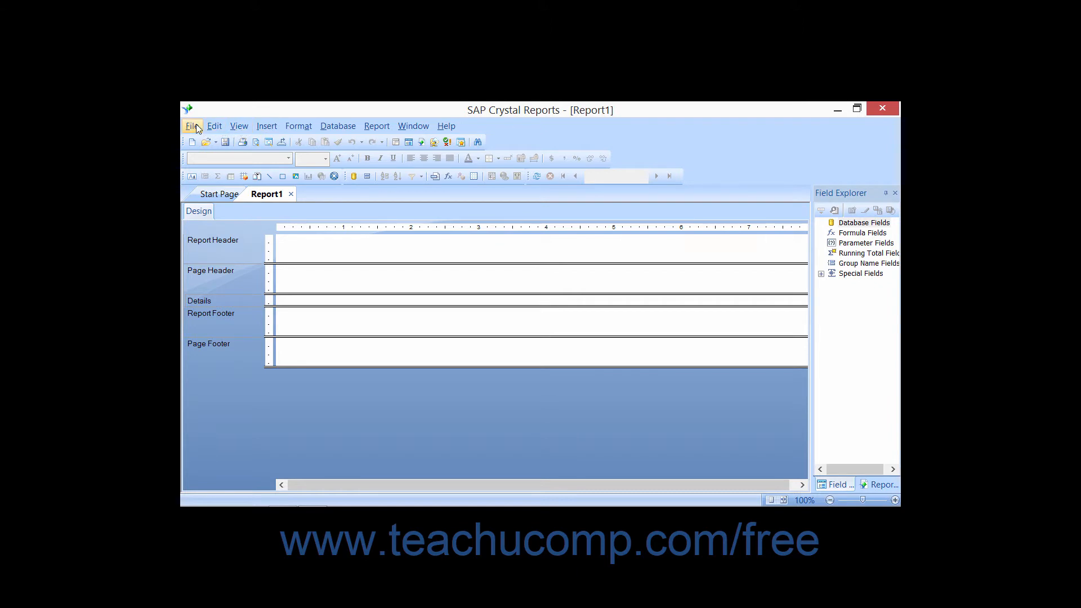
{"action": "left_click", "coordinate": [193, 126]}
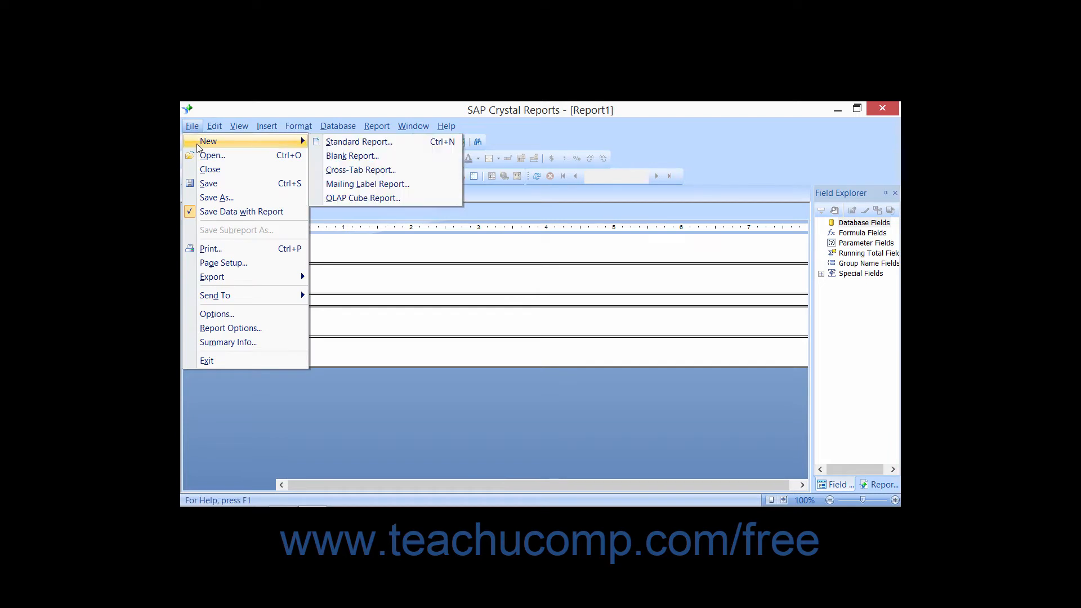
{"action": "mouse_move", "coordinate": [208, 184]}
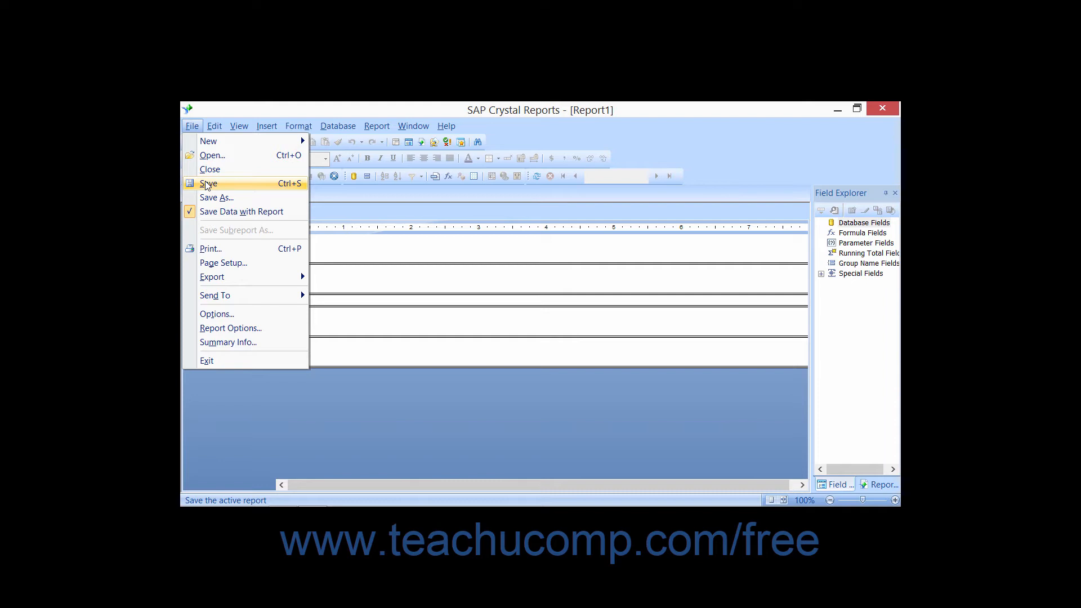
{"action": "mouse_move", "coordinate": [216, 198]}
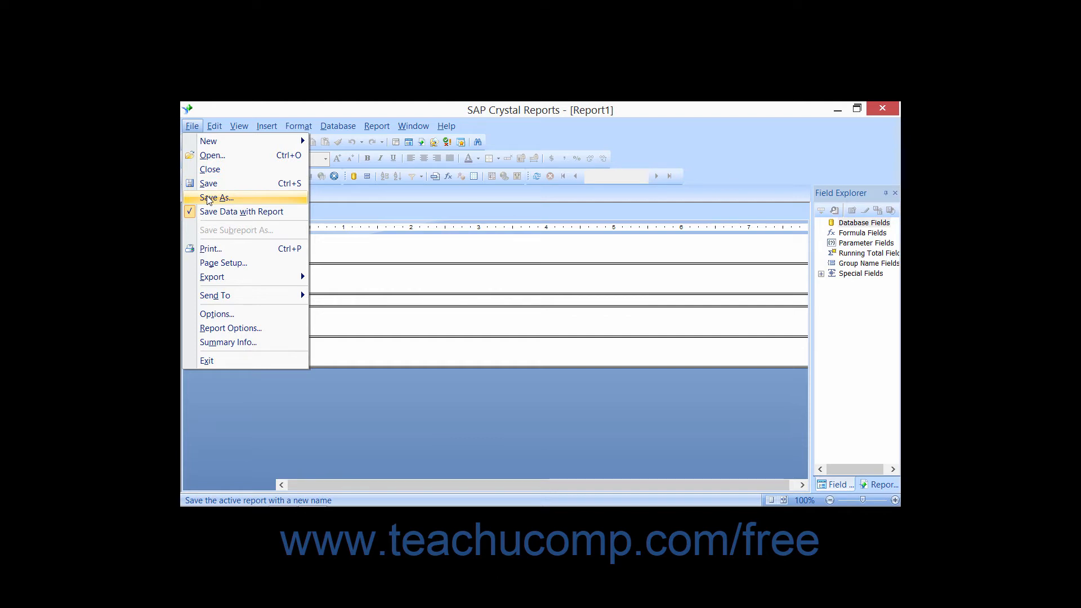
{"action": "mouse_move", "coordinate": [237, 230]}
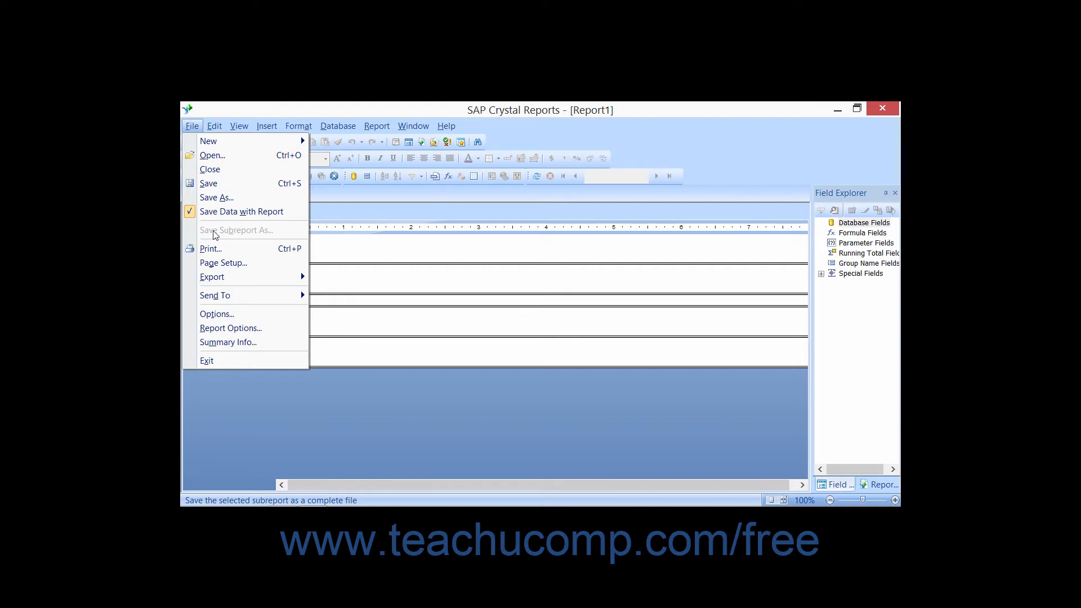
{"action": "mouse_move", "coordinate": [241, 210]}
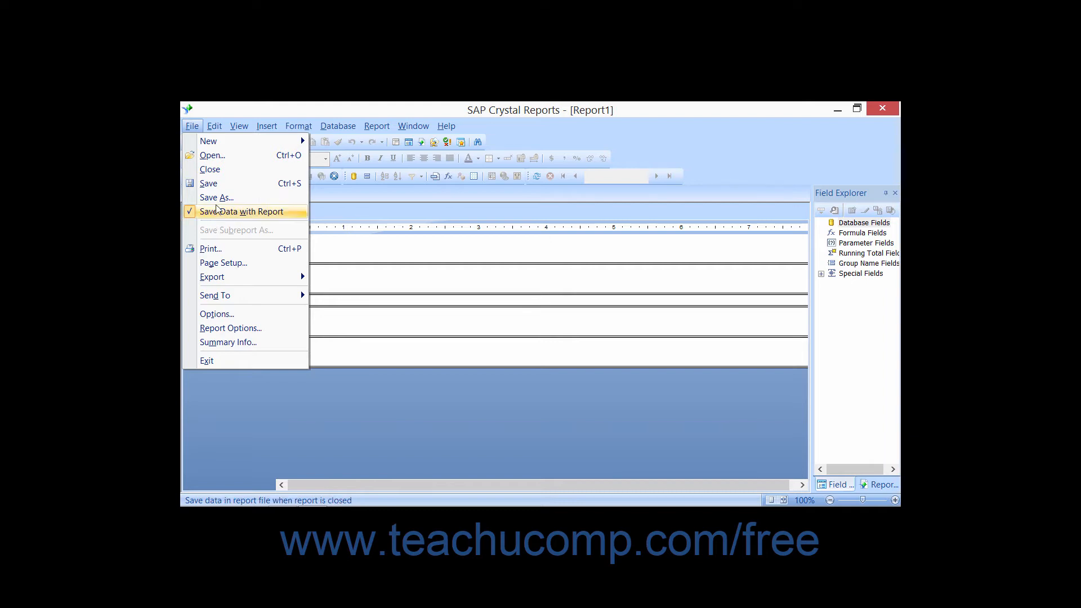
{"action": "mouse_move", "coordinate": [217, 197]}
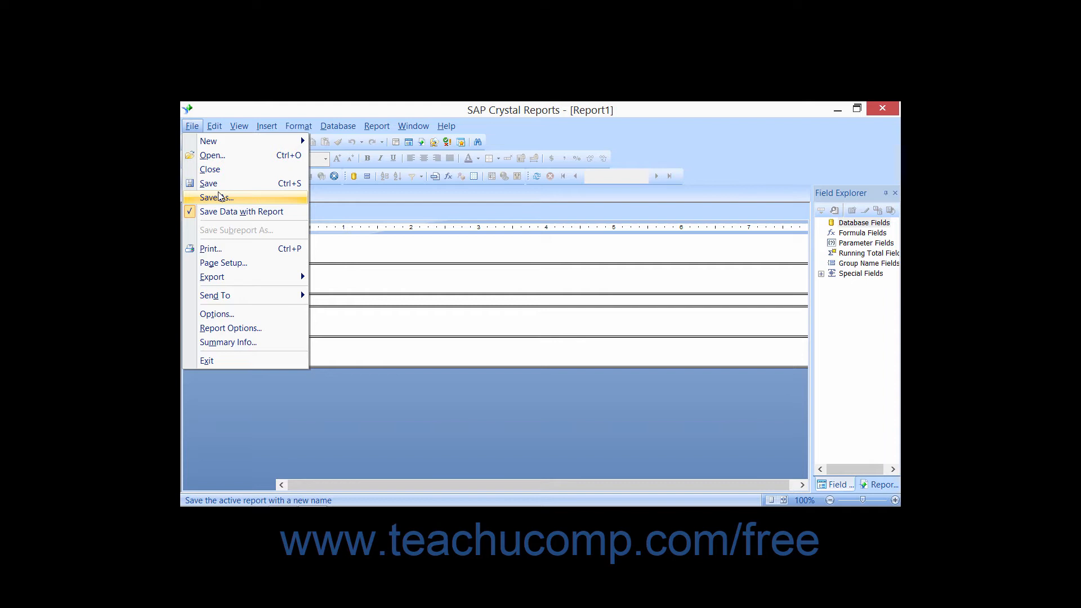
{"action": "mouse_move", "coordinate": [211, 155]}
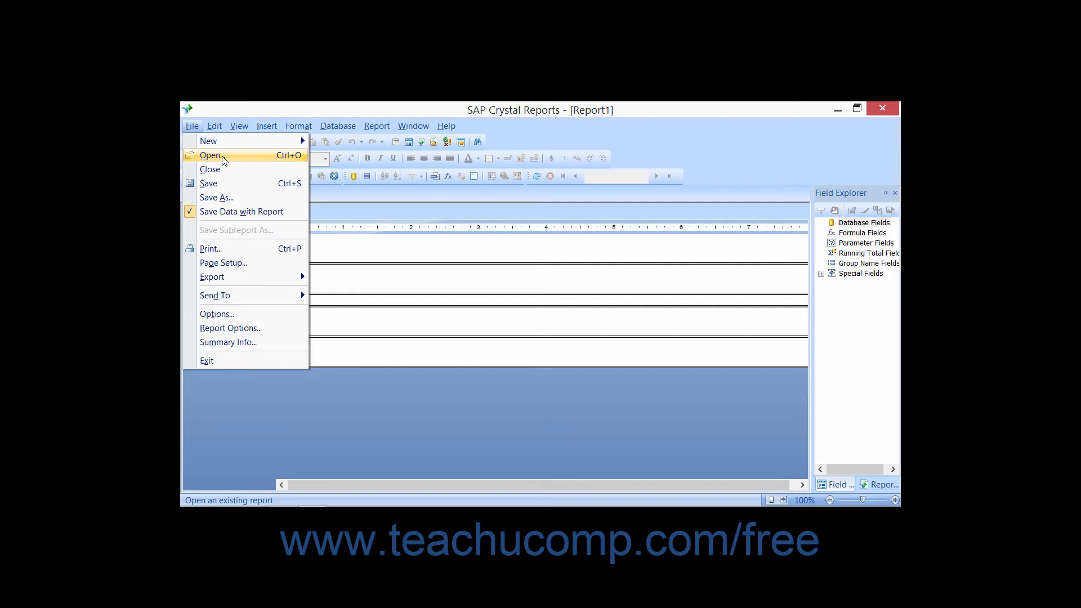
Bring up the Open dialog from File and dismiss it without choosing a report.
{"action": "left_click", "coordinate": [211, 155]}
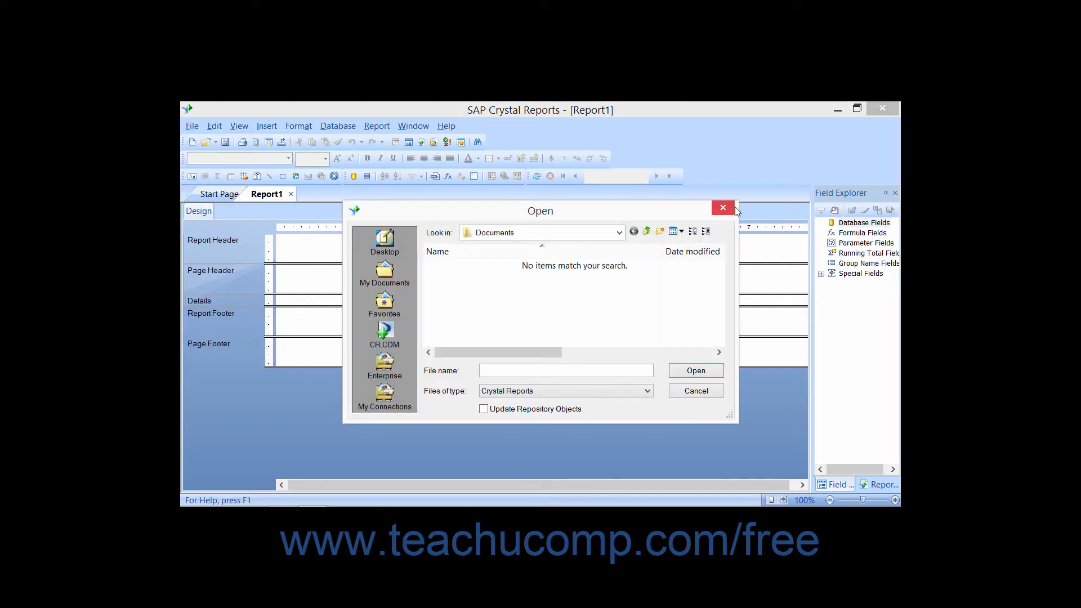
{"action": "left_click", "coordinate": [723, 207]}
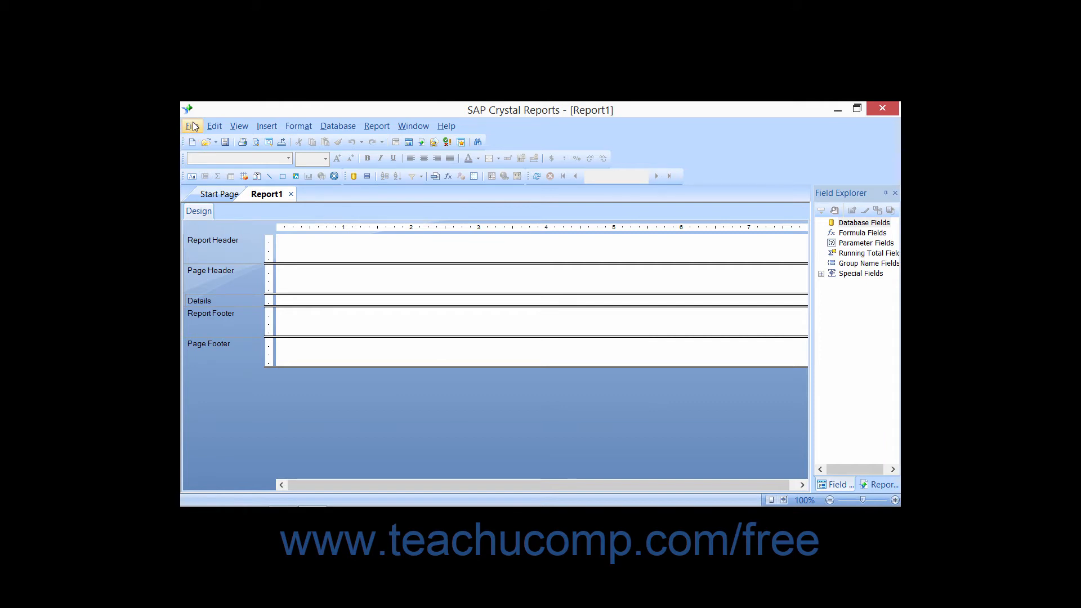
Reopen the File menu to browse its commands and New submenu.
{"action": "left_click", "coordinate": [192, 125]}
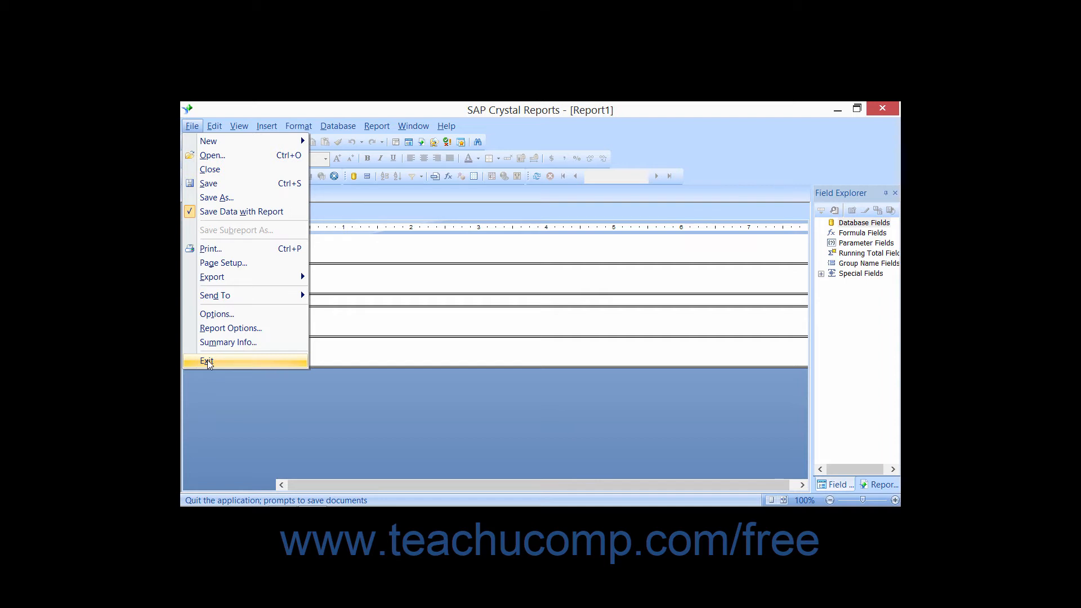
{"action": "mouse_move", "coordinate": [229, 342]}
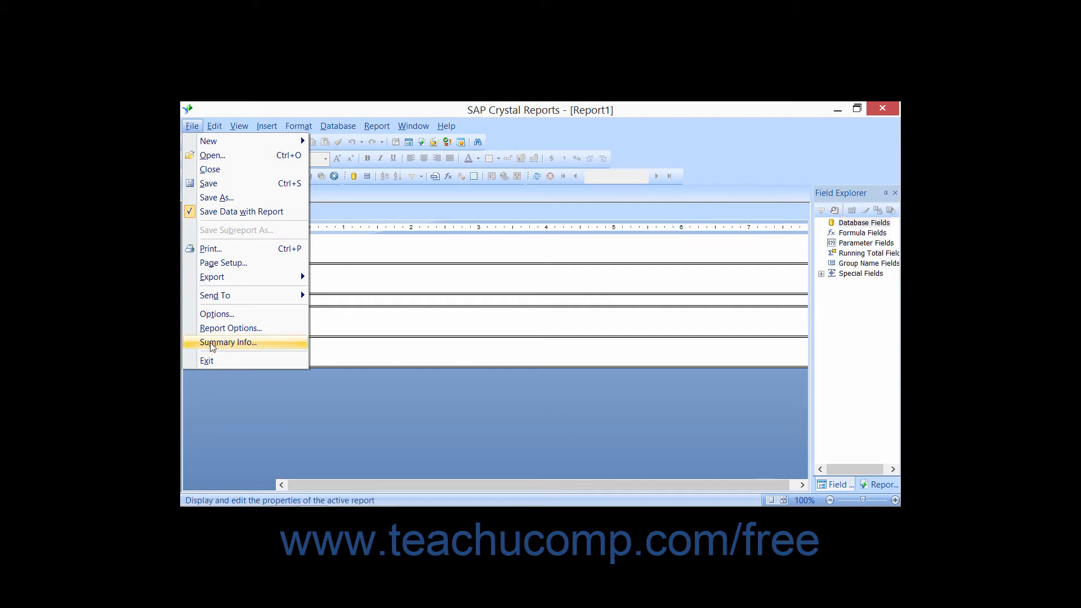
{"action": "mouse_move", "coordinate": [237, 155]}
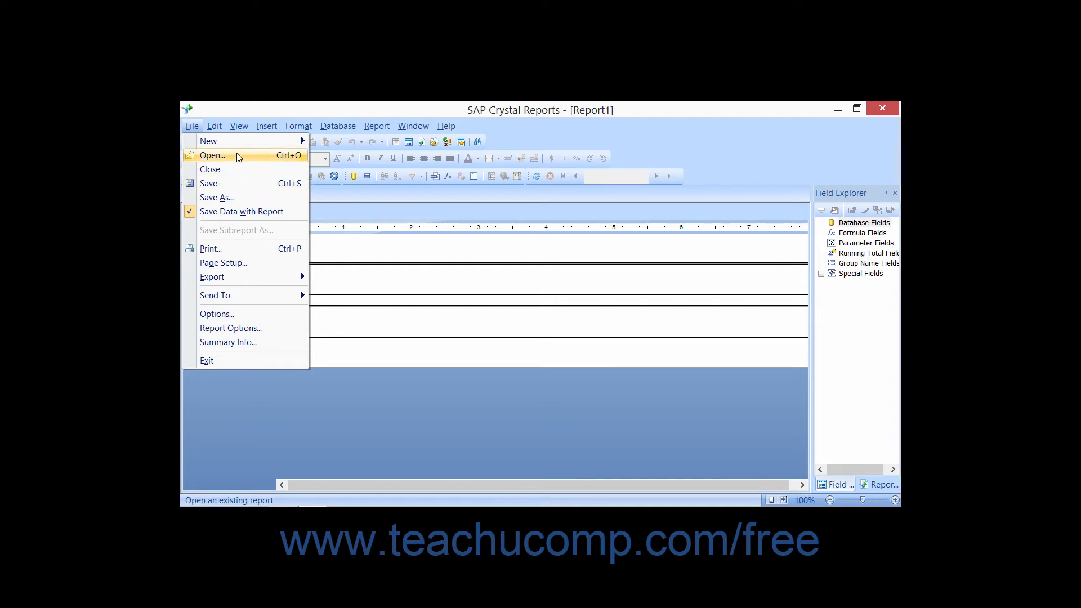
{"action": "mouse_move", "coordinate": [209, 141]}
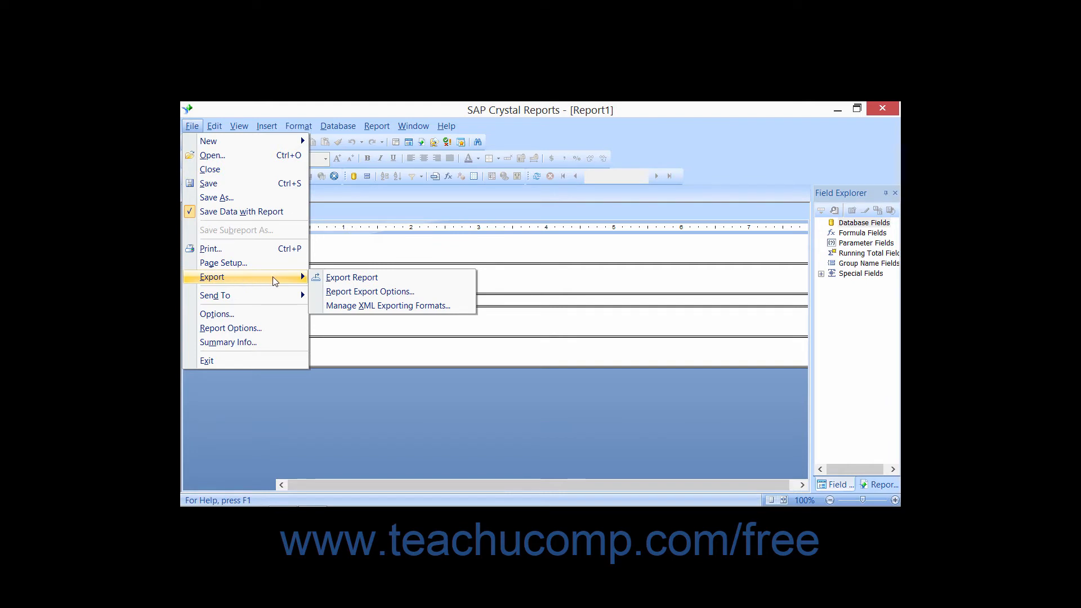
{"action": "mouse_move", "coordinate": [351, 277]}
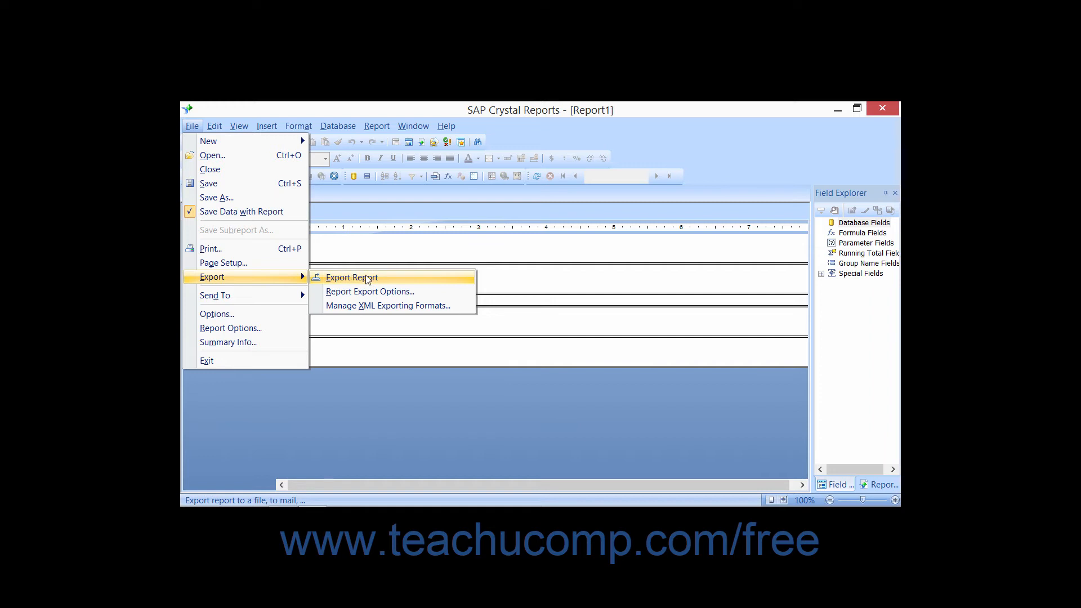
{"action": "mouse_move", "coordinate": [387, 305]}
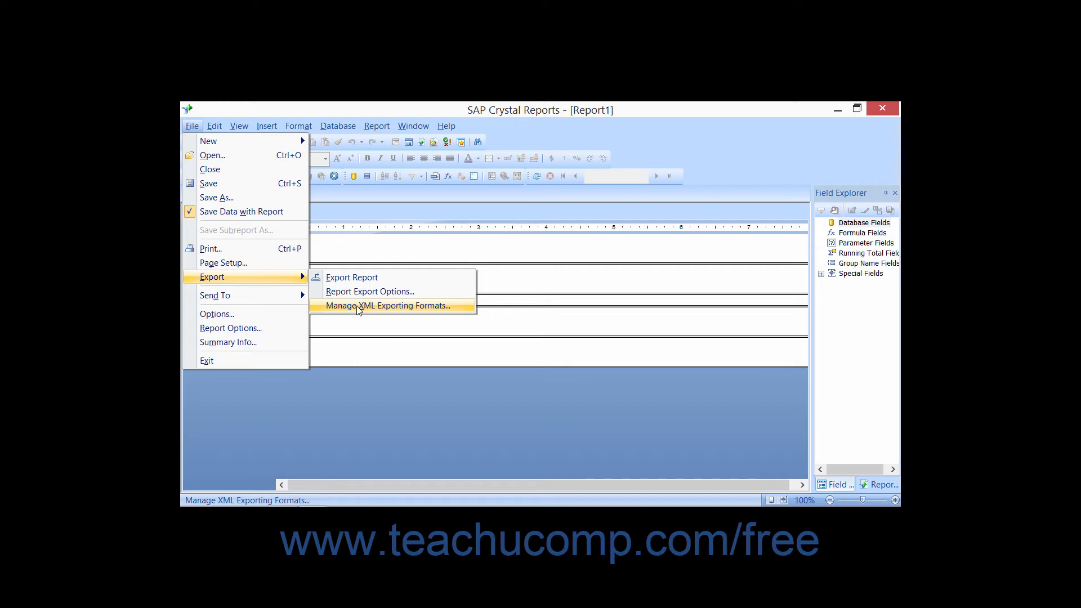
{"action": "mouse_move", "coordinate": [351, 277]}
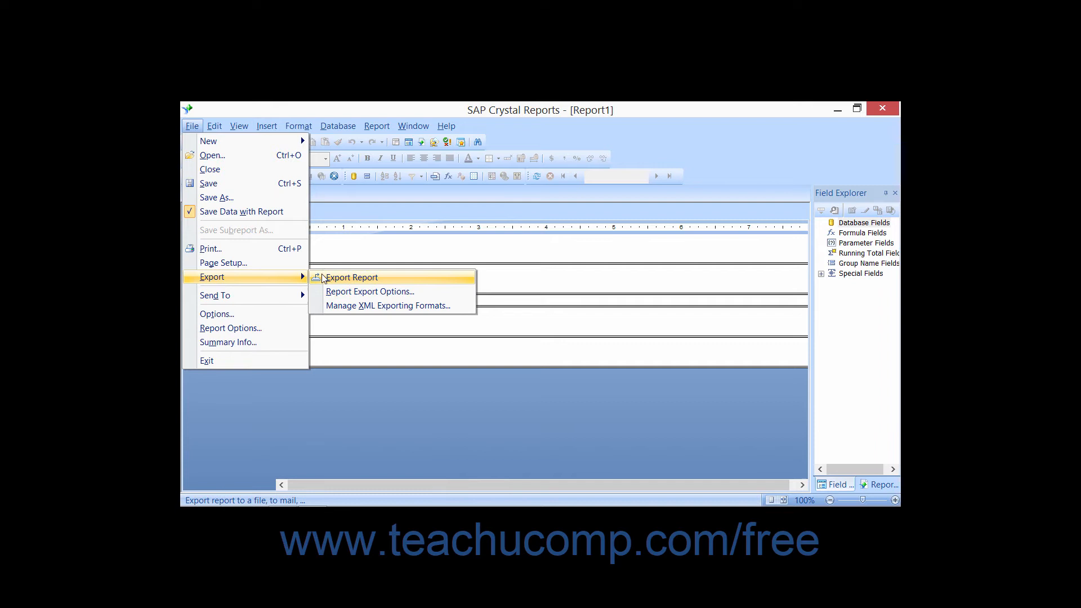
{"action": "mouse_move", "coordinate": [222, 262]}
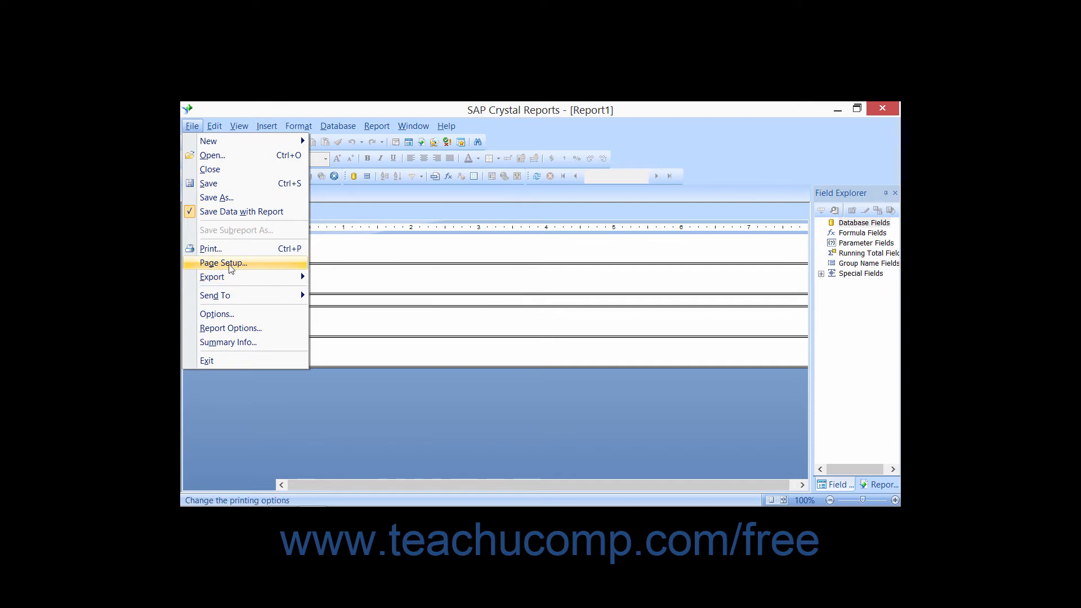
{"action": "mouse_move", "coordinate": [211, 249]}
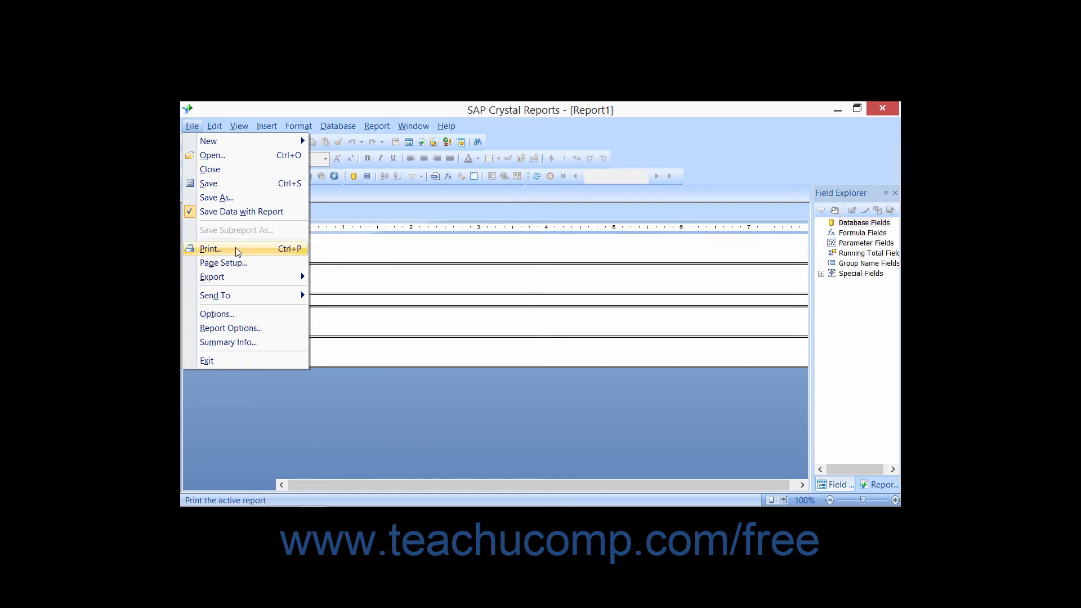
{"action": "mouse_move", "coordinate": [253, 198]}
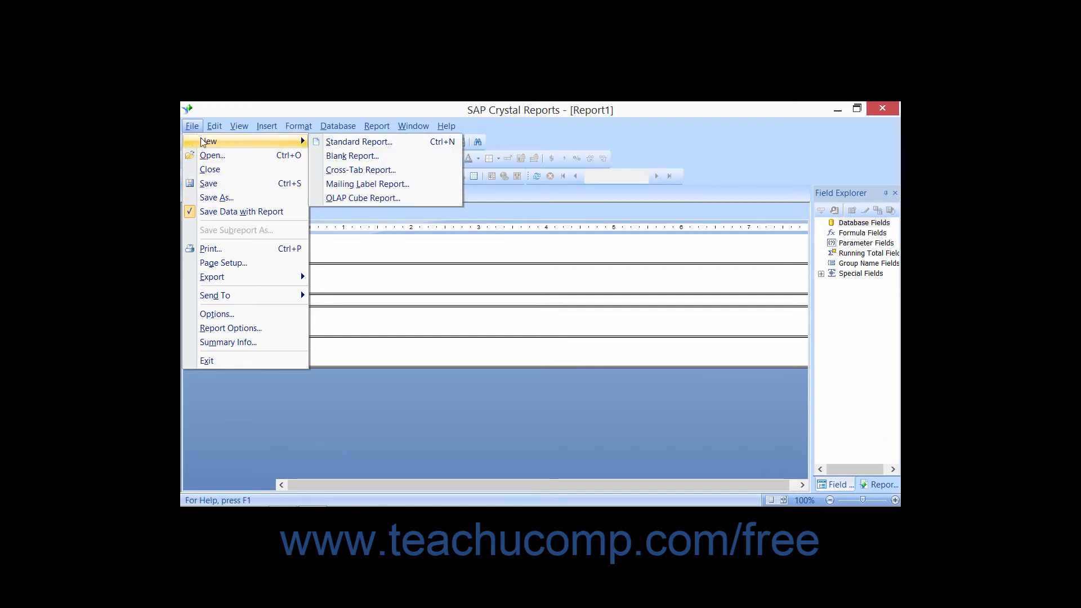
{"action": "mouse_move", "coordinate": [212, 155]}
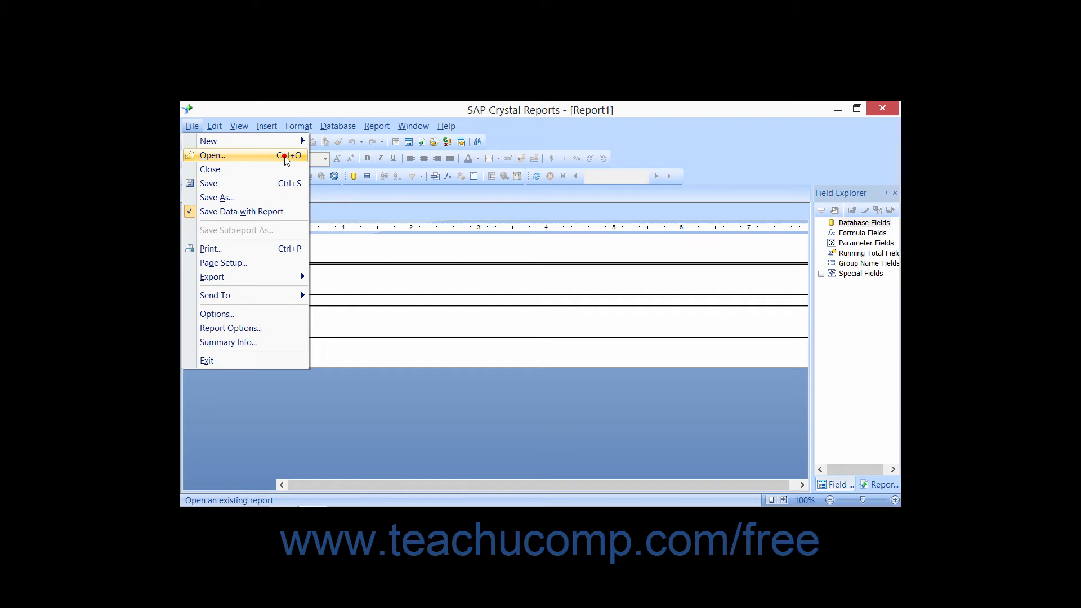
Close the File menu, returning to the blank Report1 design view.
{"action": "left_click", "coordinate": [212, 155]}
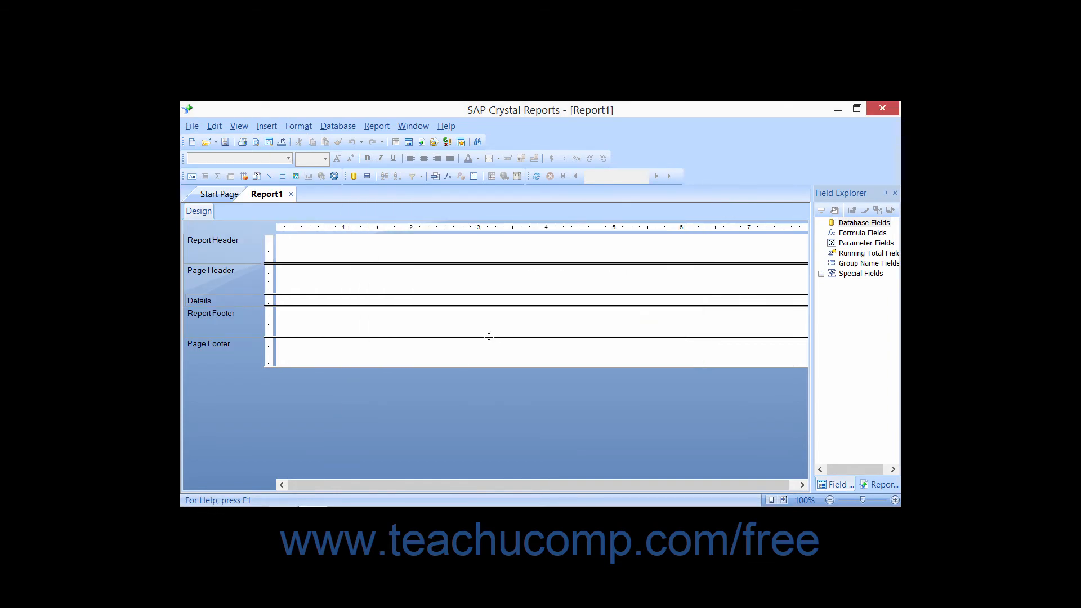
{"action": "mouse_move", "coordinate": [409, 410]}
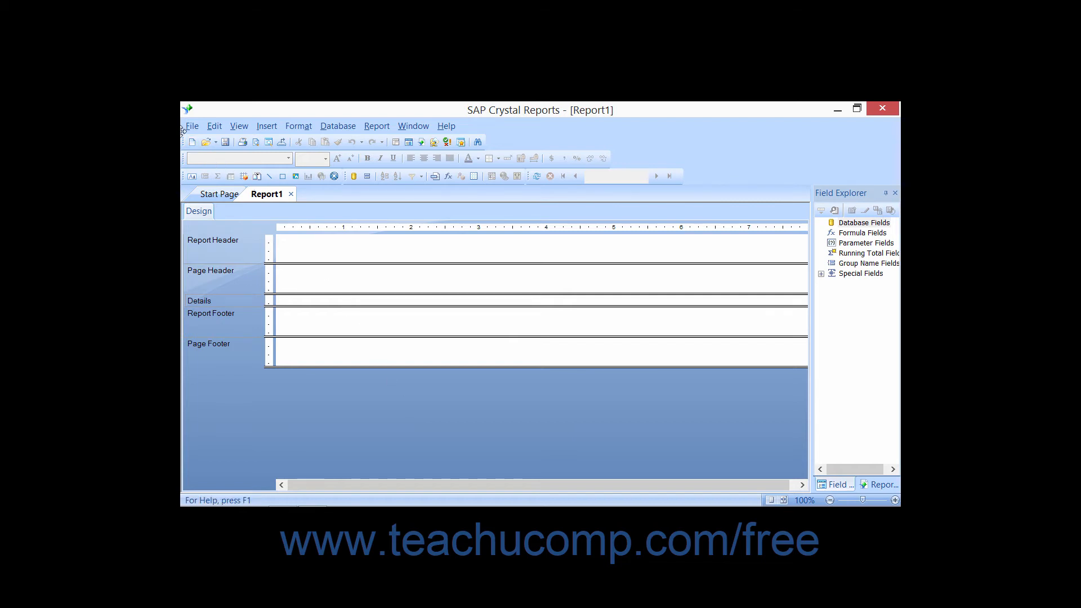
{"action": "left_click", "coordinate": [191, 125]}
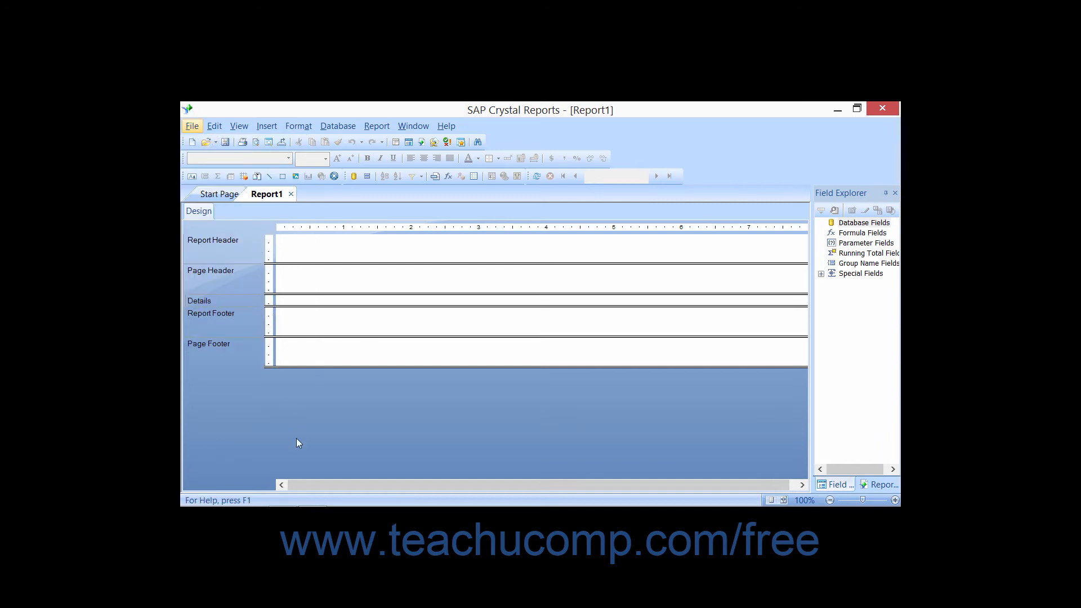
{"action": "mouse_move", "coordinate": [302, 424]}
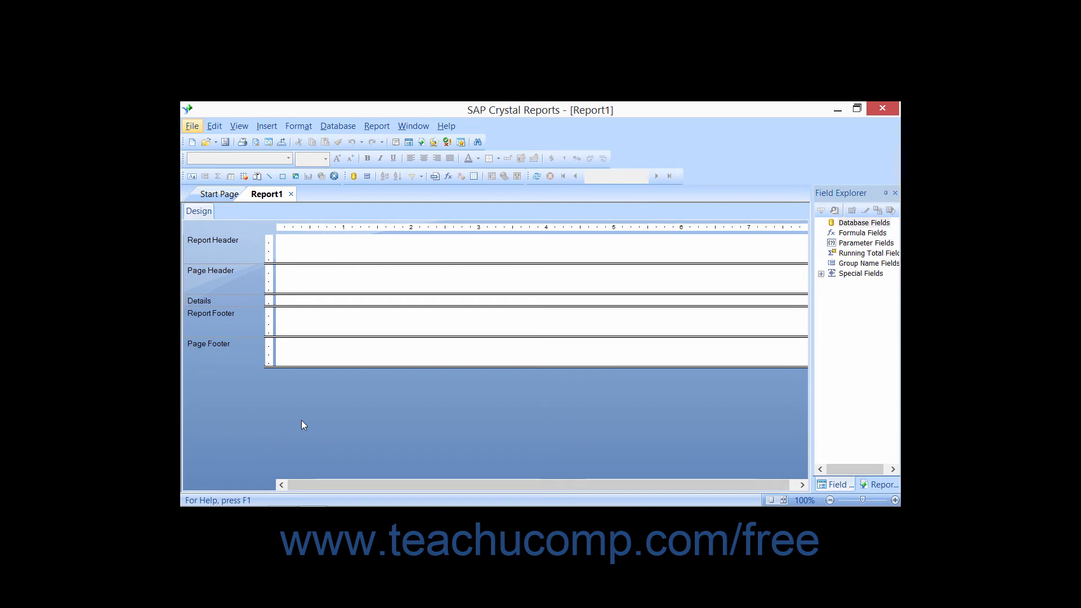
{"action": "left_click", "coordinate": [204, 142]}
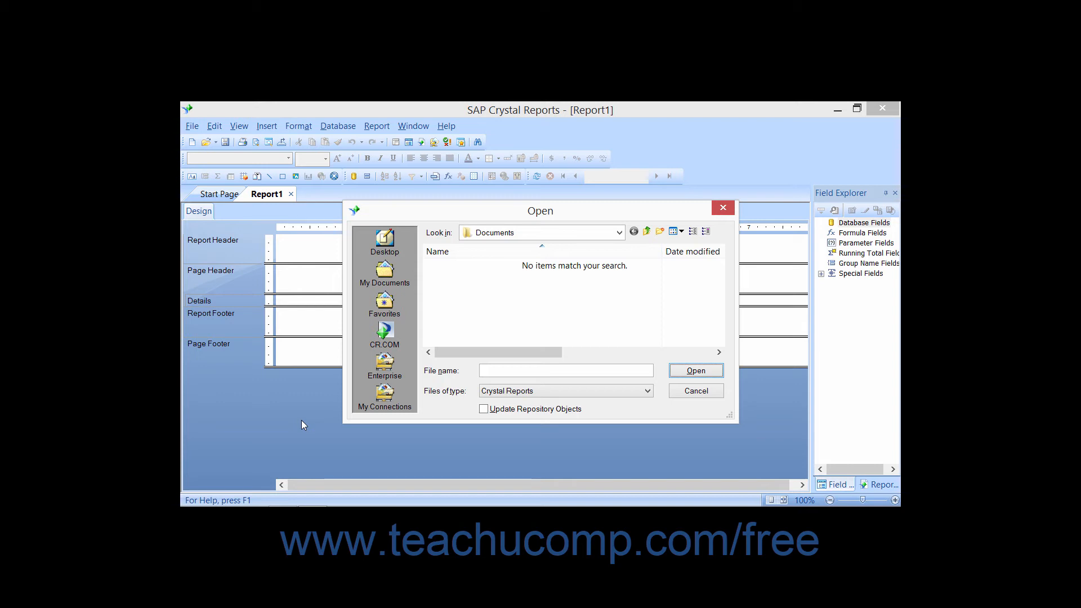
{"action": "left_click", "coordinate": [695, 391]}
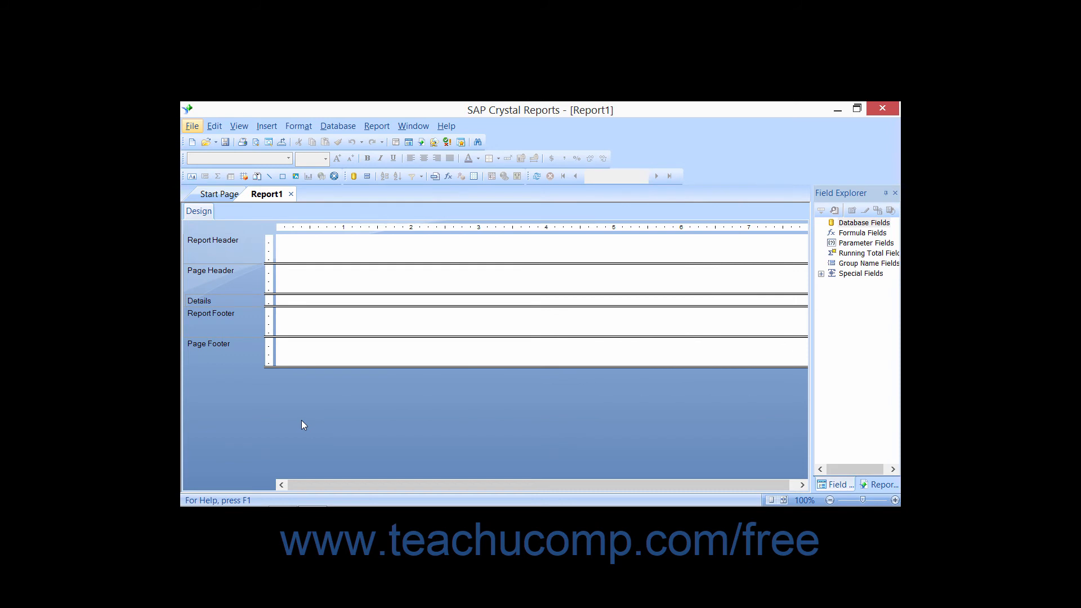
{"action": "mouse_move", "coordinate": [214, 125]}
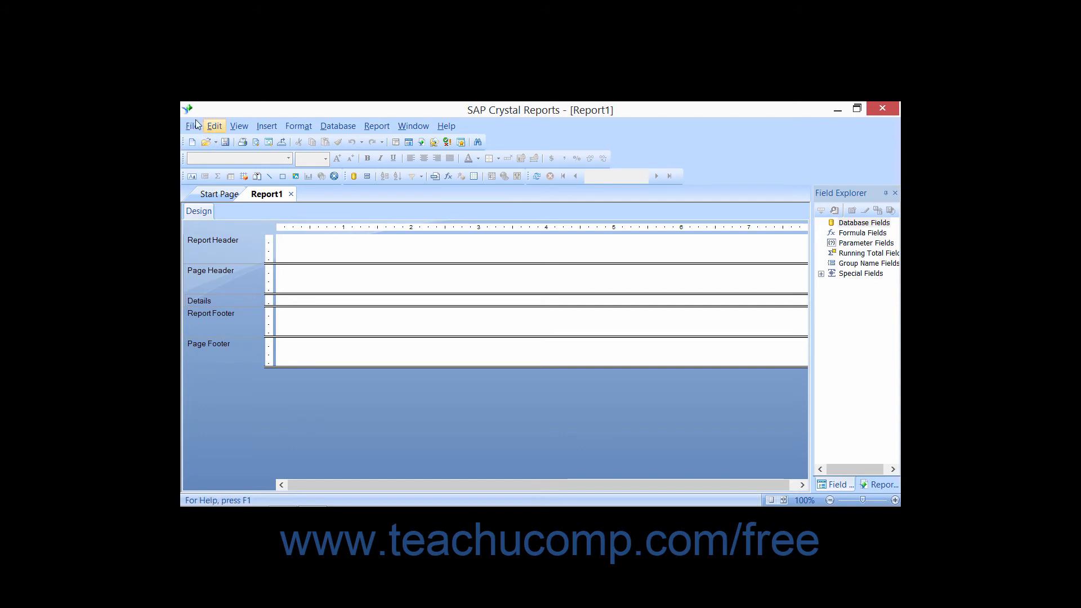
{"action": "left_click", "coordinate": [191, 125]}
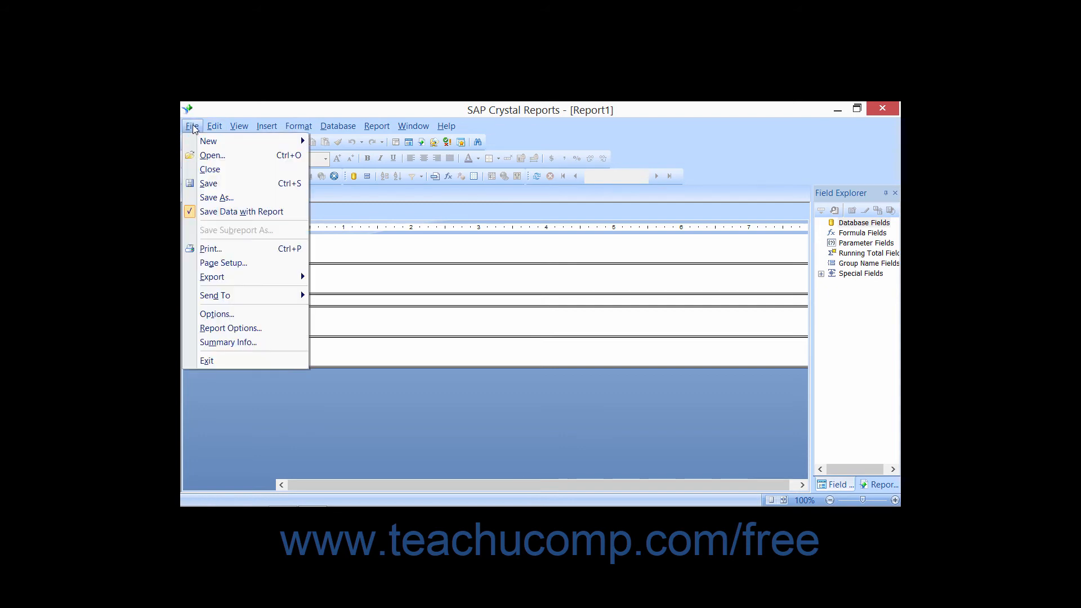
{"action": "mouse_move", "coordinate": [209, 140]}
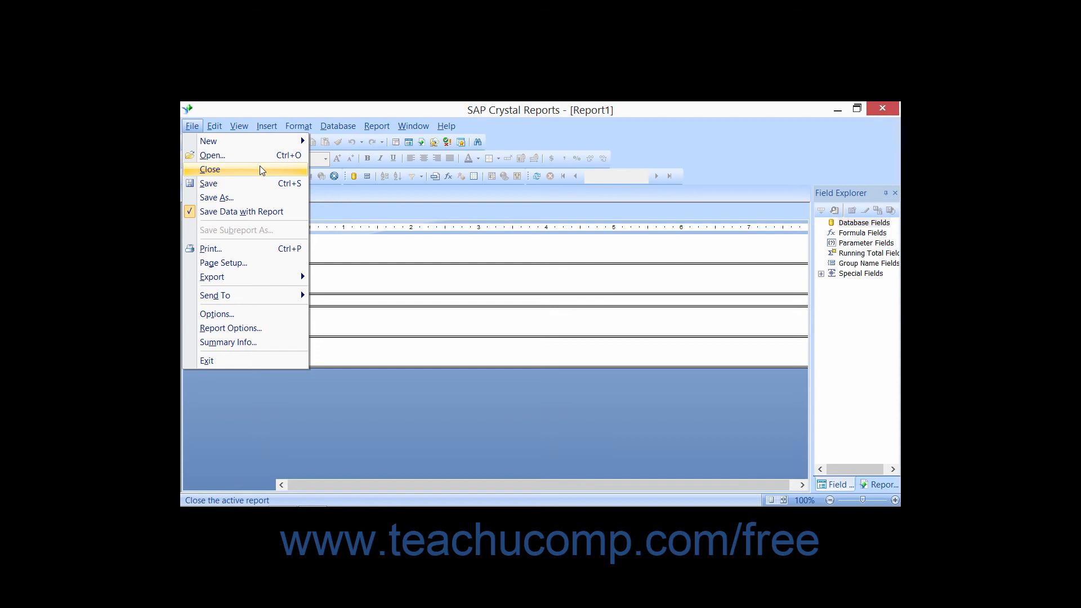
{"action": "mouse_move", "coordinate": [389, 413]}
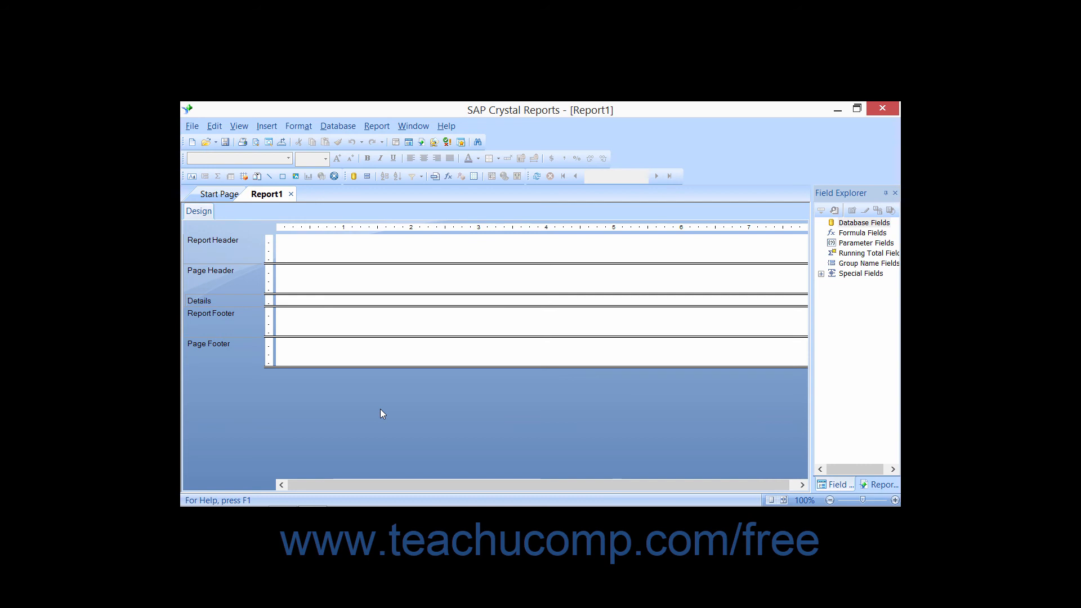
{"action": "left_click", "coordinate": [191, 125]}
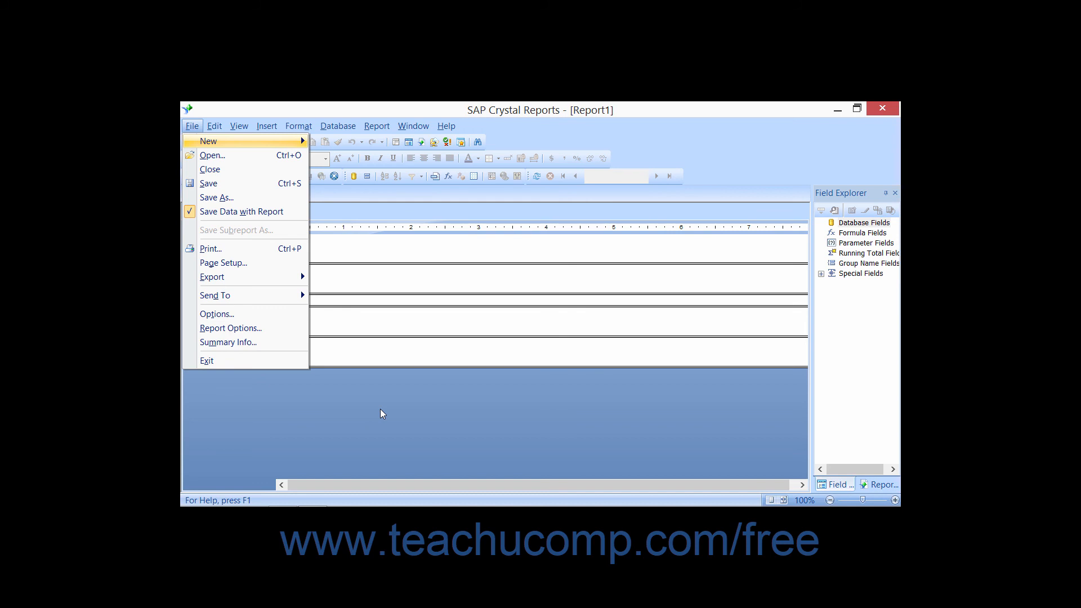
{"action": "left_click", "coordinate": [216, 198]}
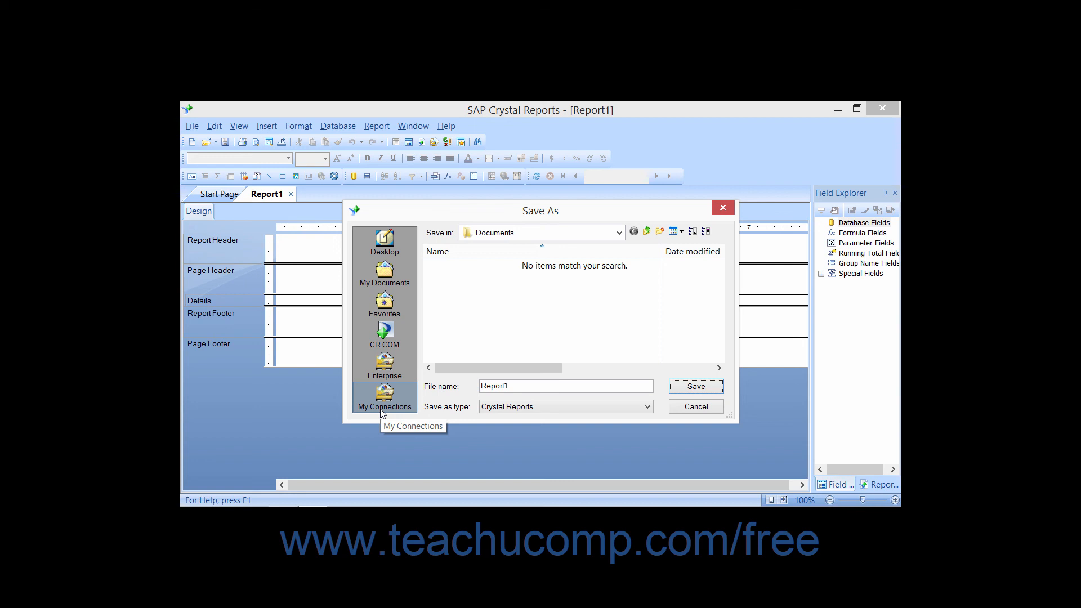
{"action": "left_click", "coordinate": [695, 407]}
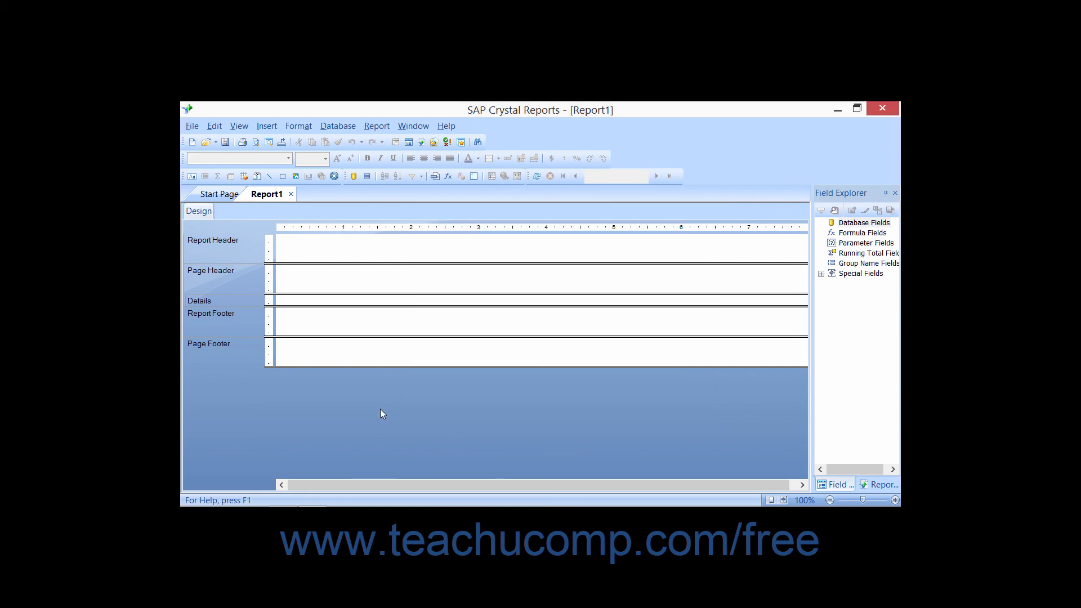
Reopen the File menu over the unchanged blank report.
{"action": "left_click", "coordinate": [191, 125]}
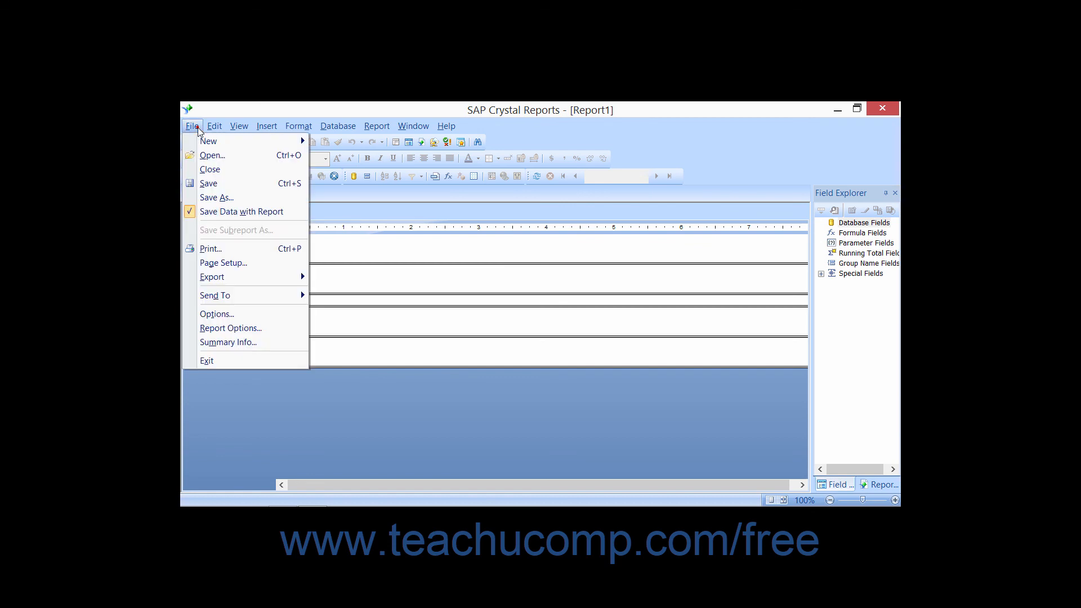
{"action": "mouse_move", "coordinate": [212, 156]}
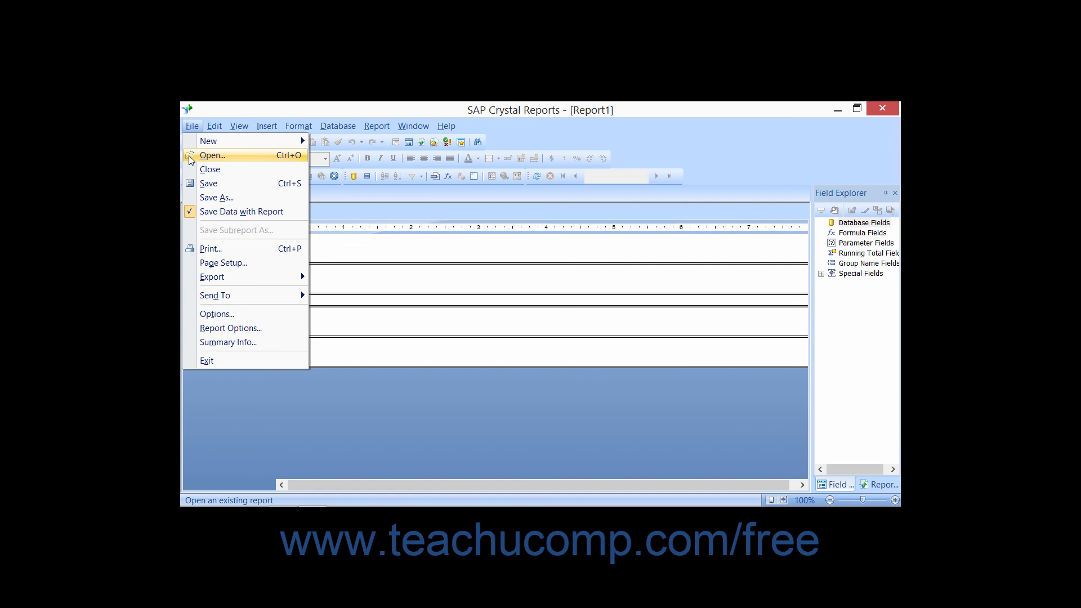
{"action": "mouse_move", "coordinate": [192, 165]}
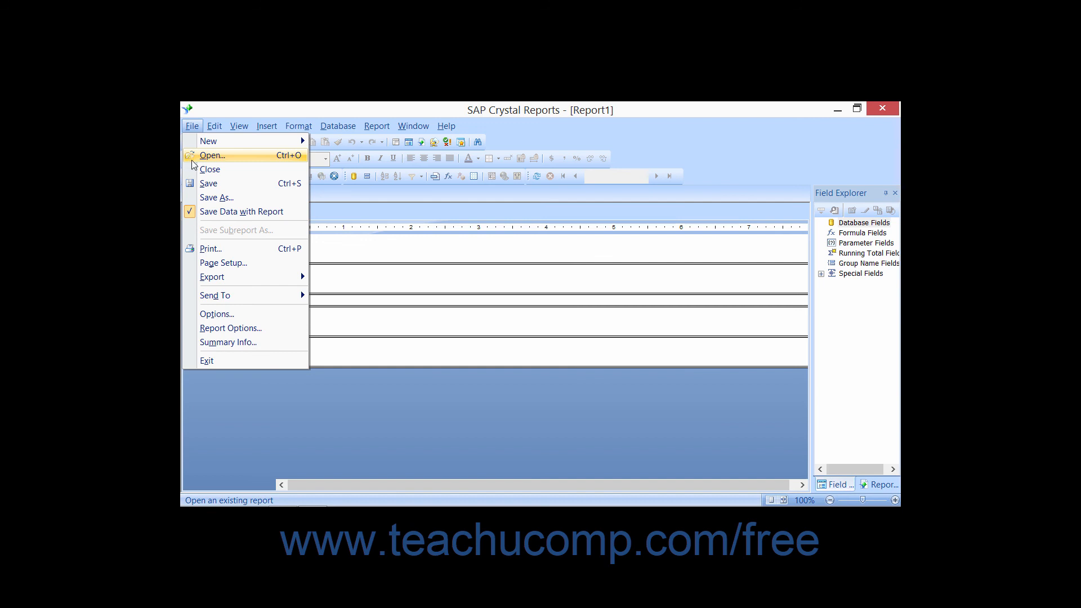
{"action": "mouse_move", "coordinate": [383, 419]}
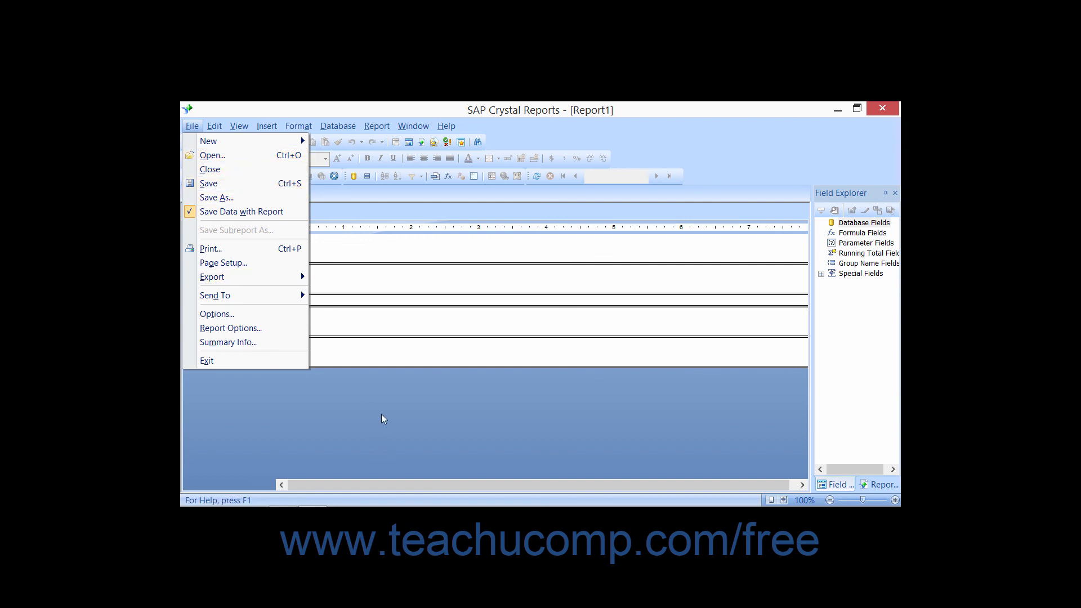